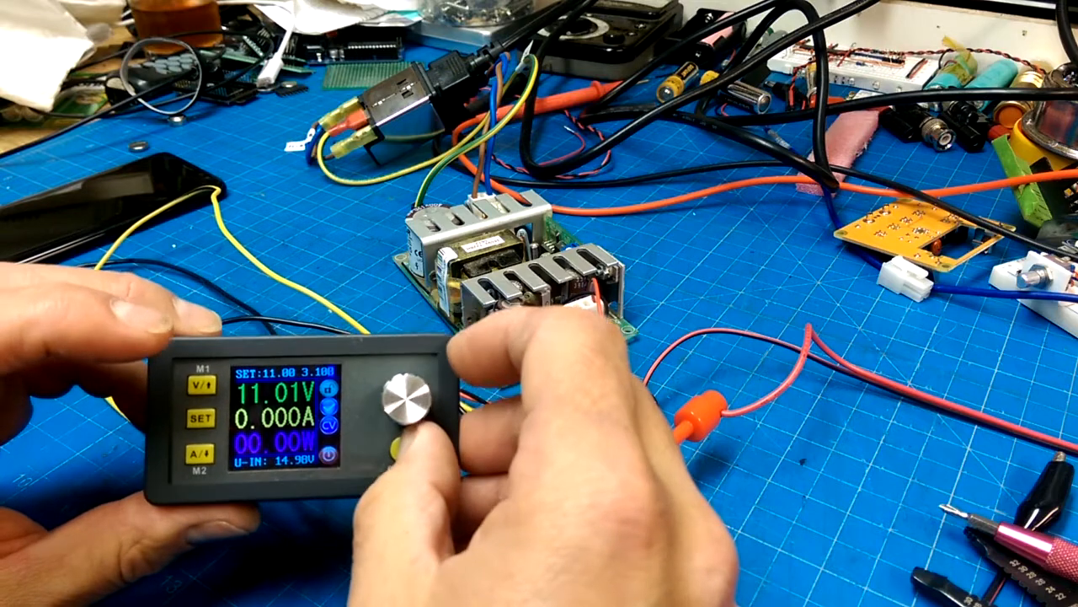
pyautogui.click(393, 449)
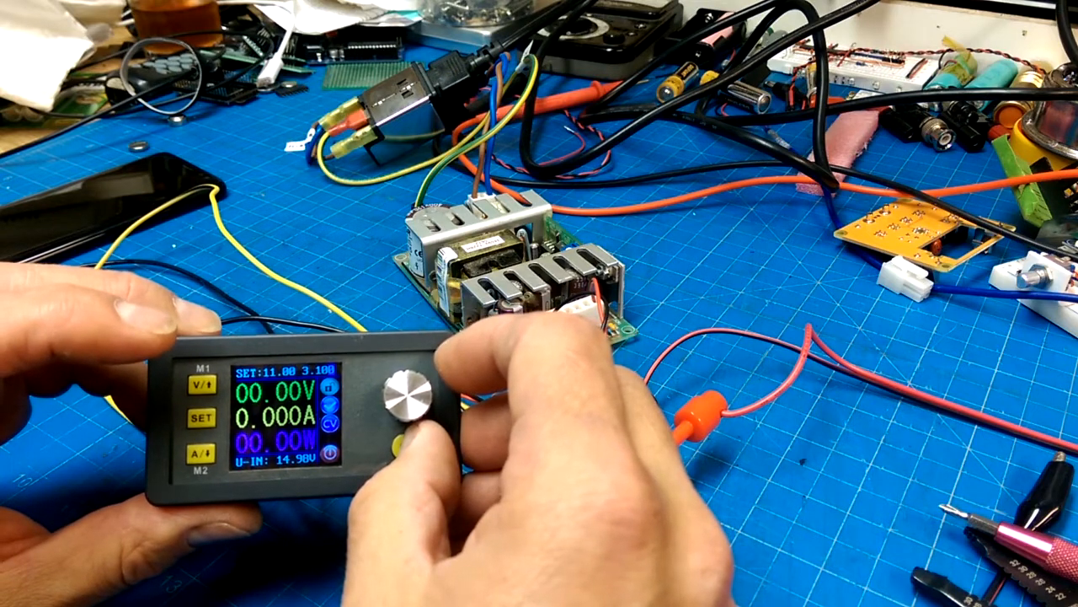